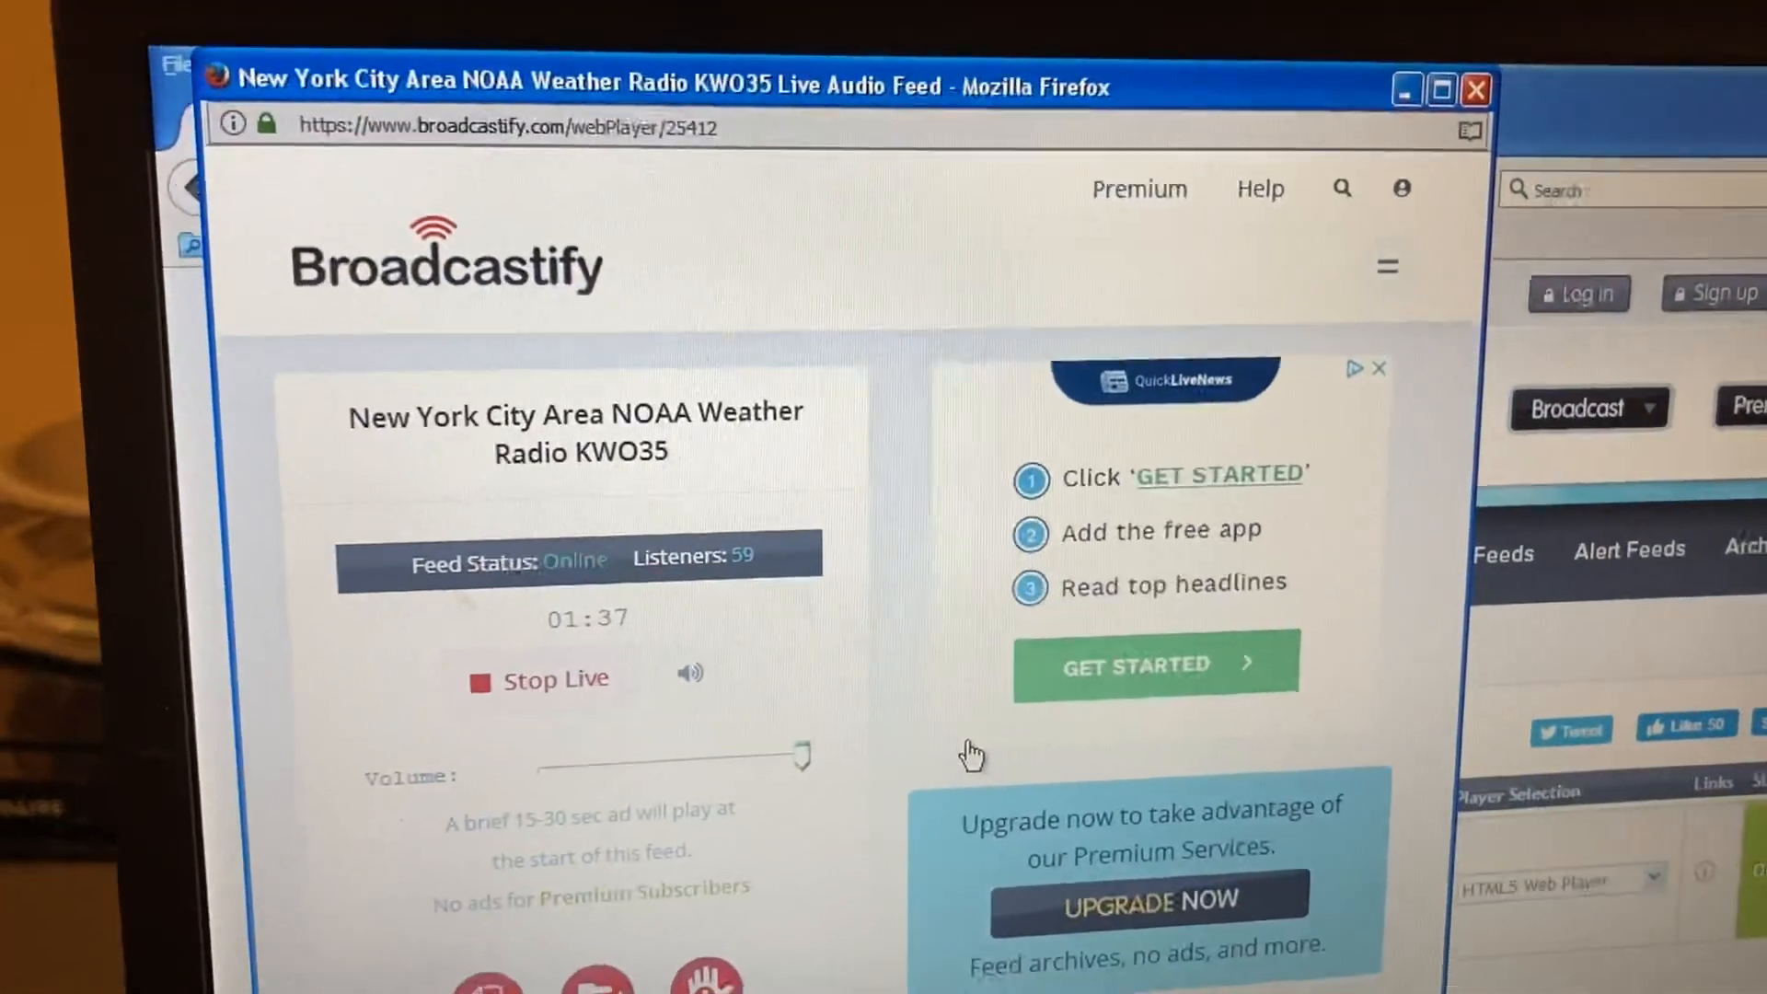
- Leave the NYC NOAA Weather Radio KWO35 feed playing, then open the Windows Start menu
scroll("down", 3)
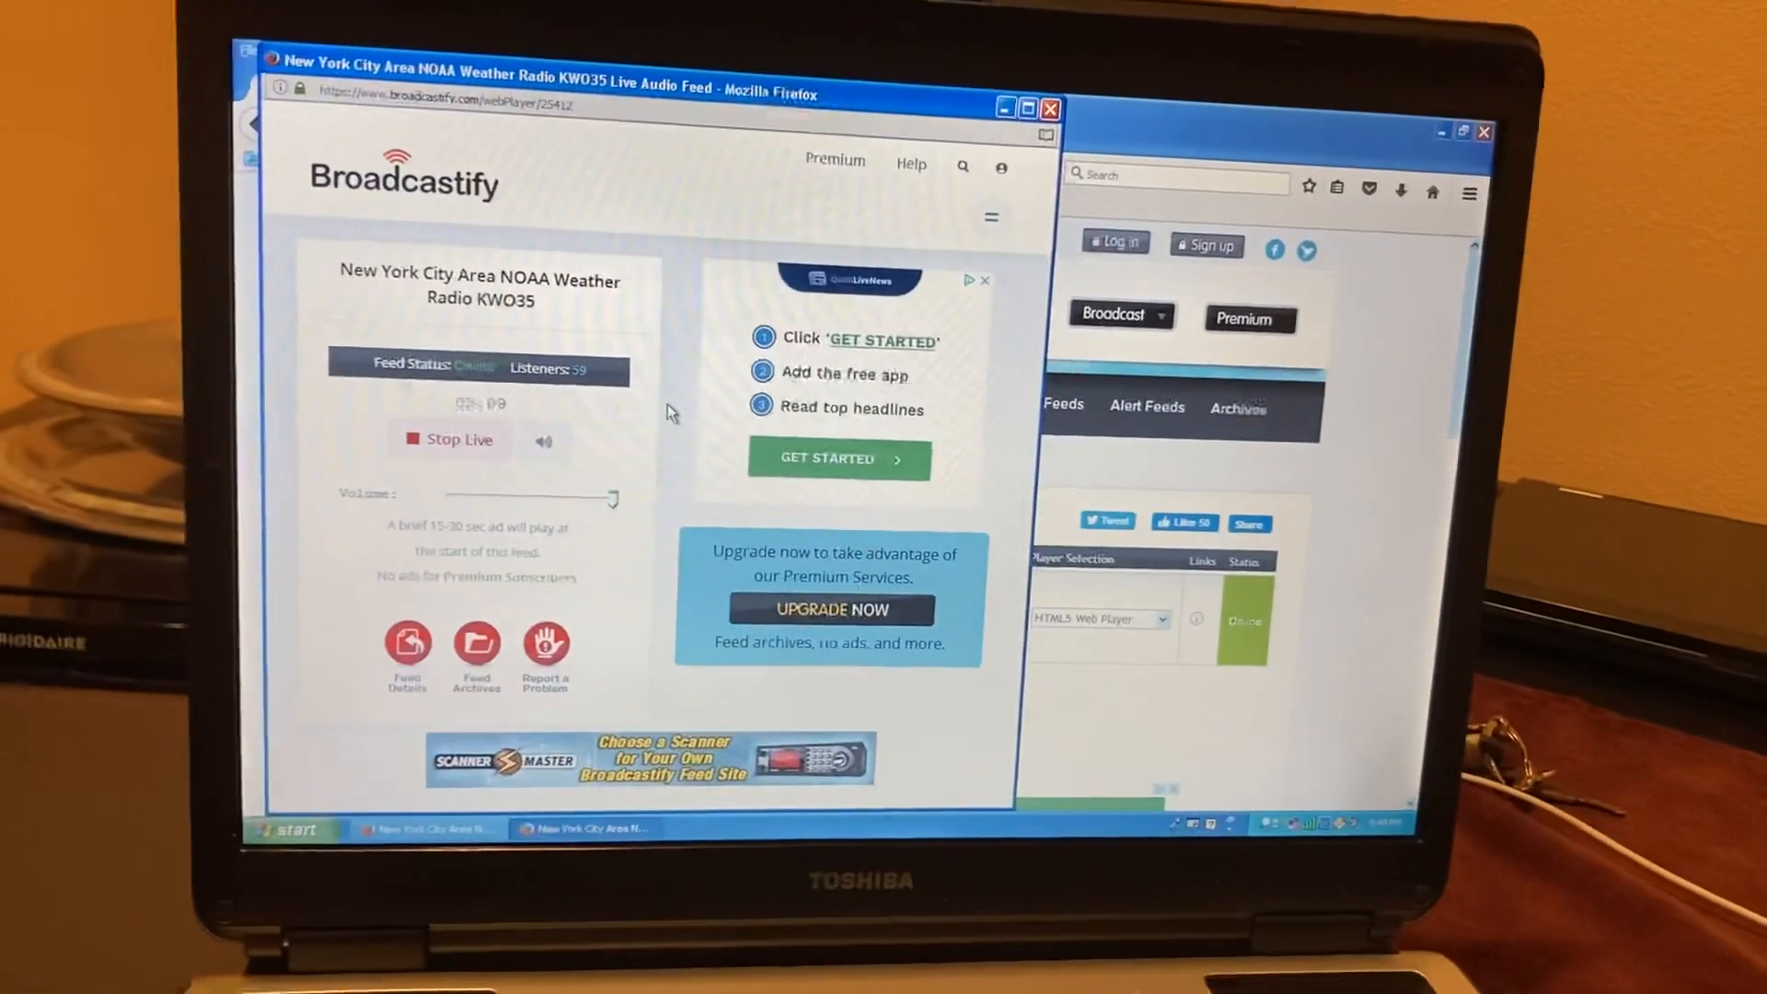
left_click(290, 828)
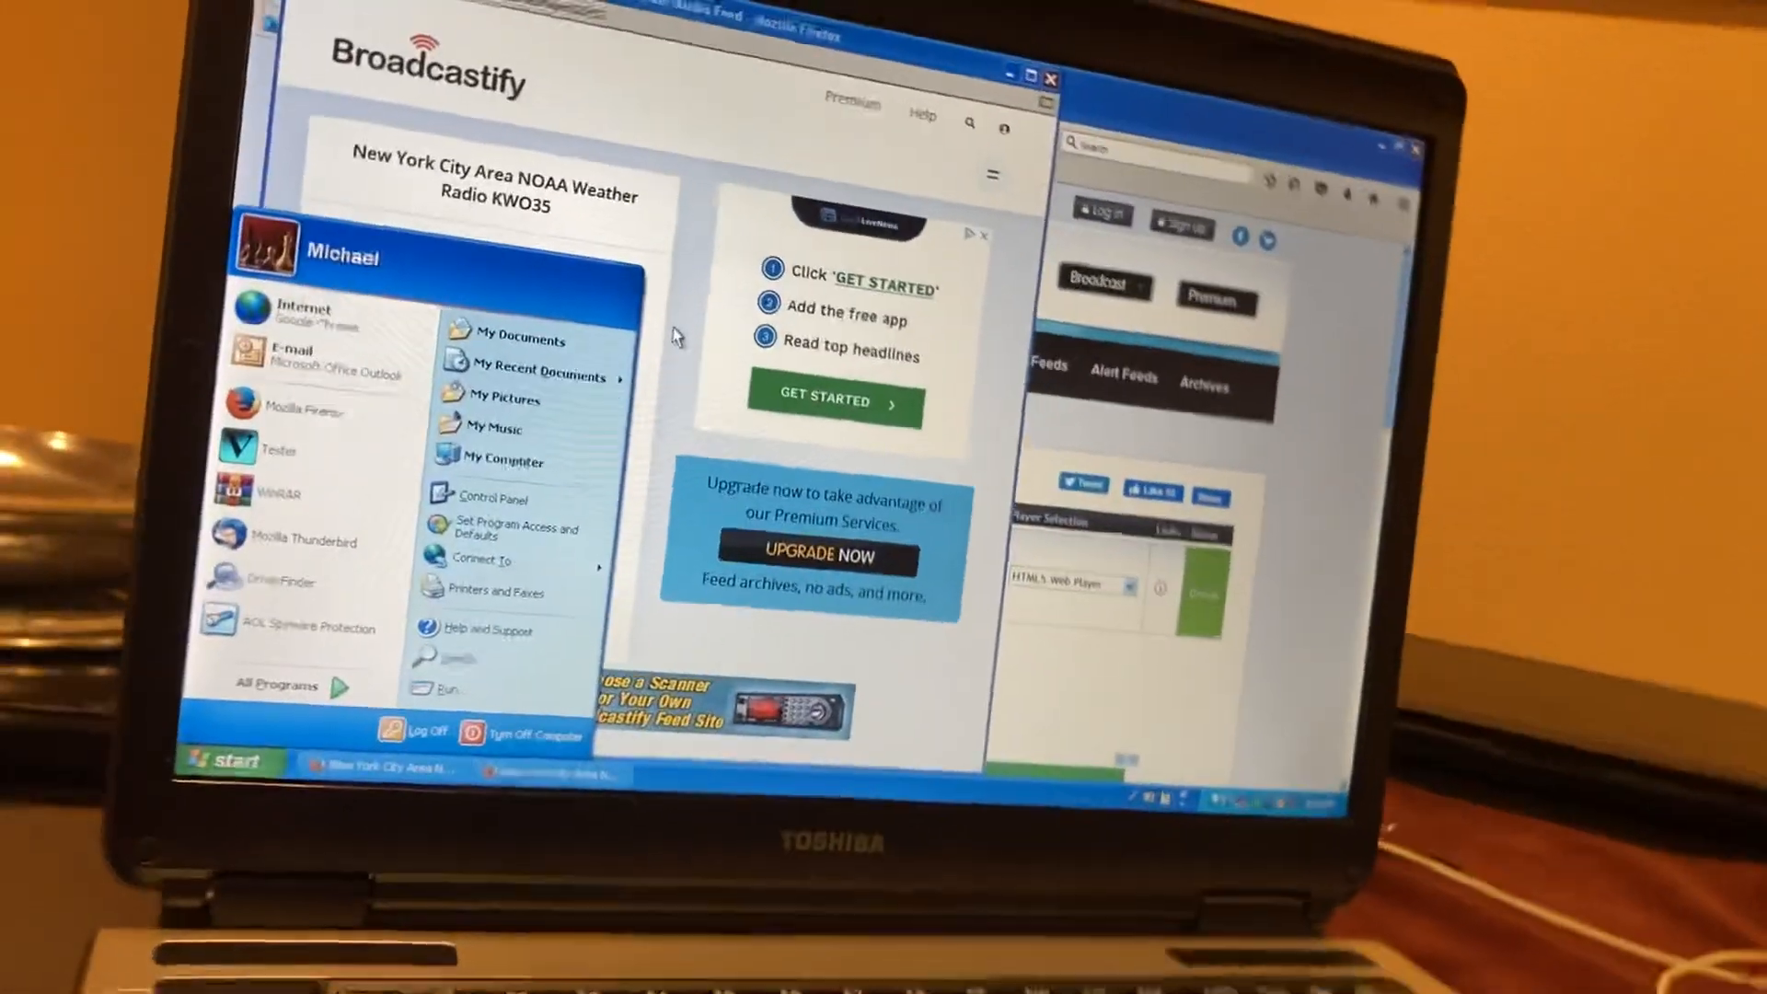